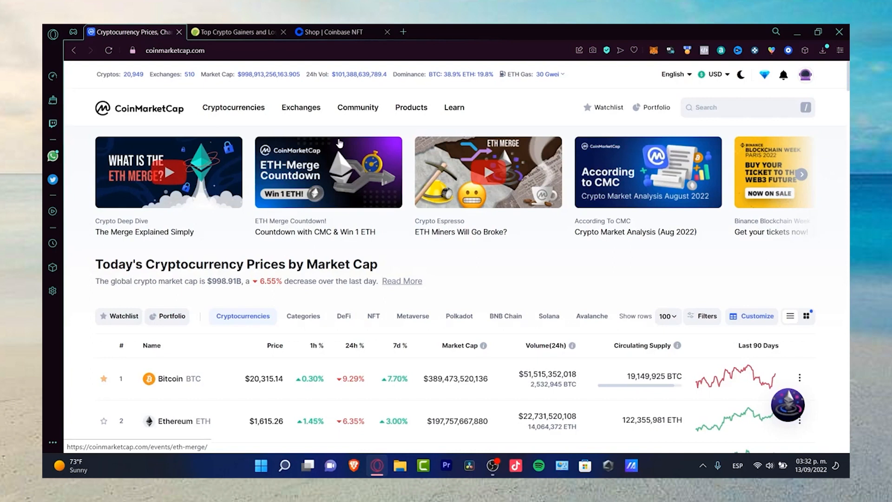
Leave the CoinGecko gainers-and-losers tab and preview CoinMarketCap's Community feeds and articles menu.
left_click(238, 32)
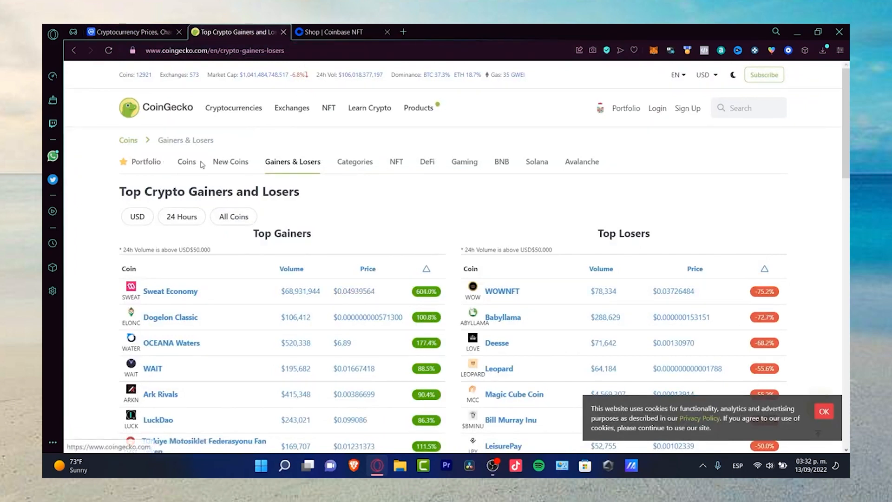
mouse_move(381, 166)
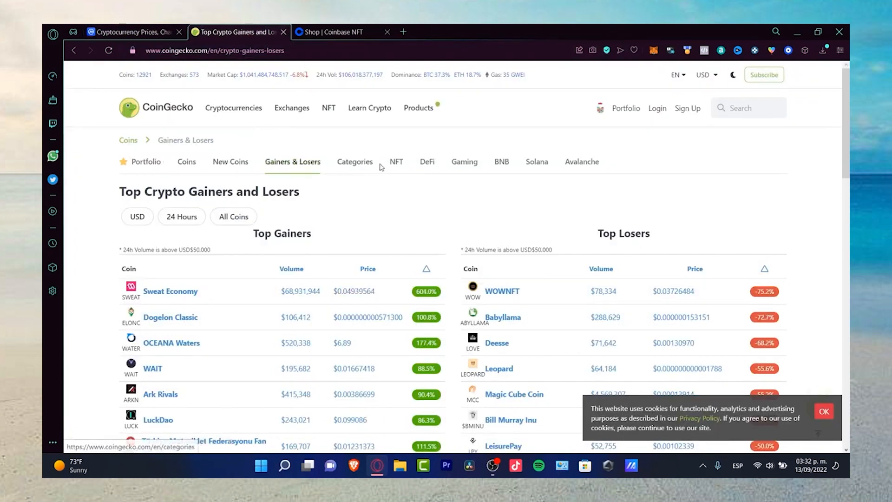
mouse_move(394, 166)
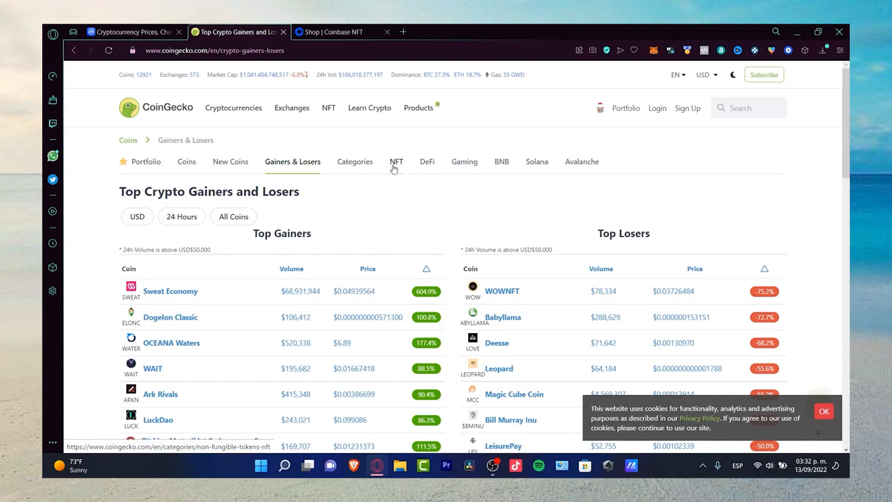
mouse_move(481, 175)
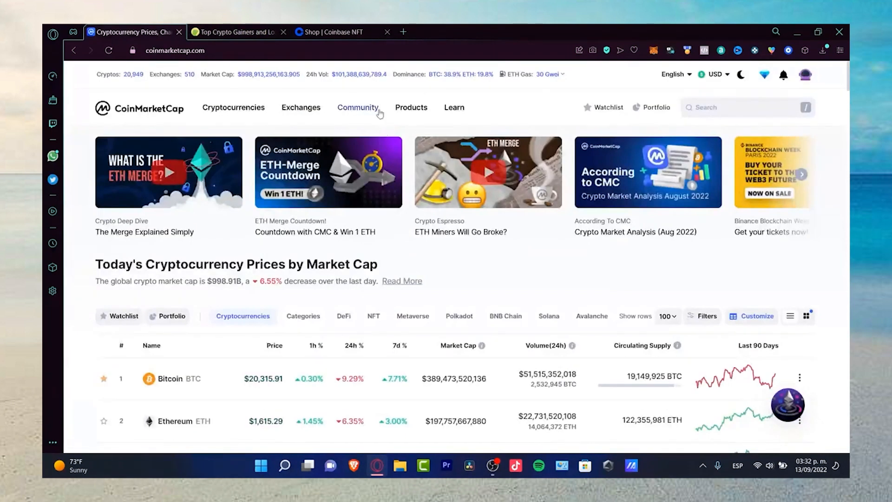
left_click(358, 108)
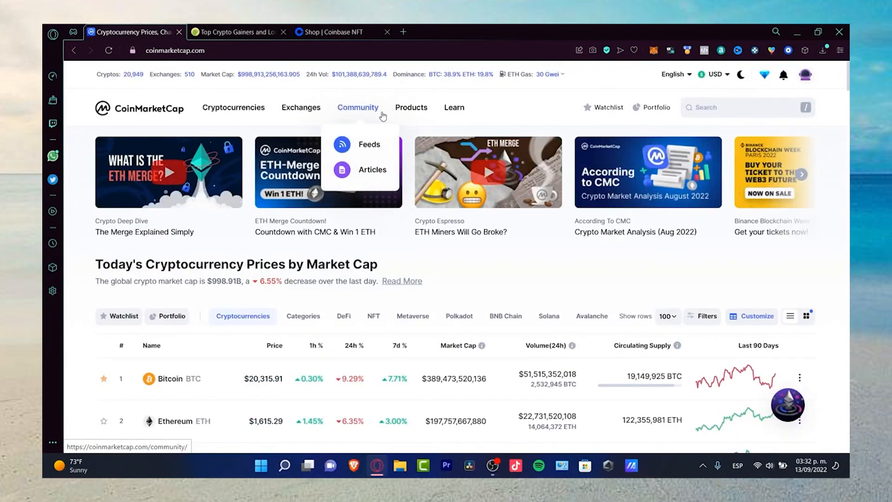
mouse_move(485, 262)
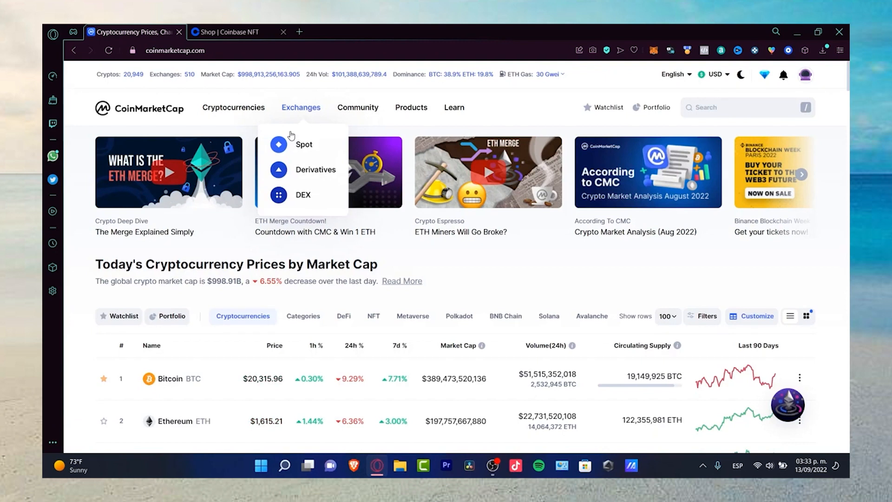
mouse_move(477, 100)
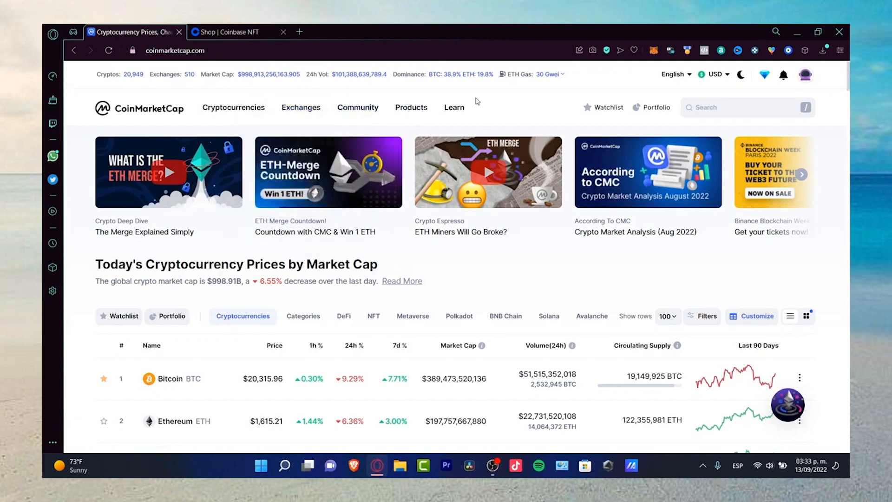
View the MY TRANSACTIONS 2022 portfolio ($5.87) and its BNB and Cosmos assets.
left_click(651, 107)
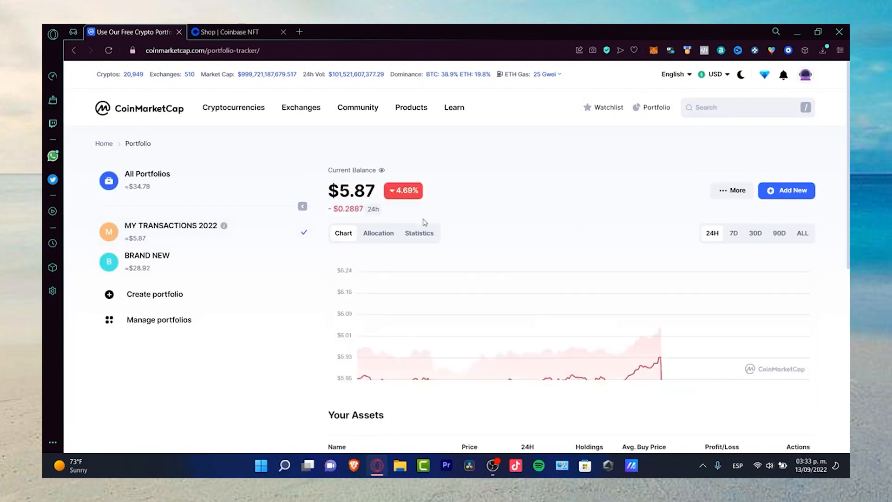
scroll("down", 3)
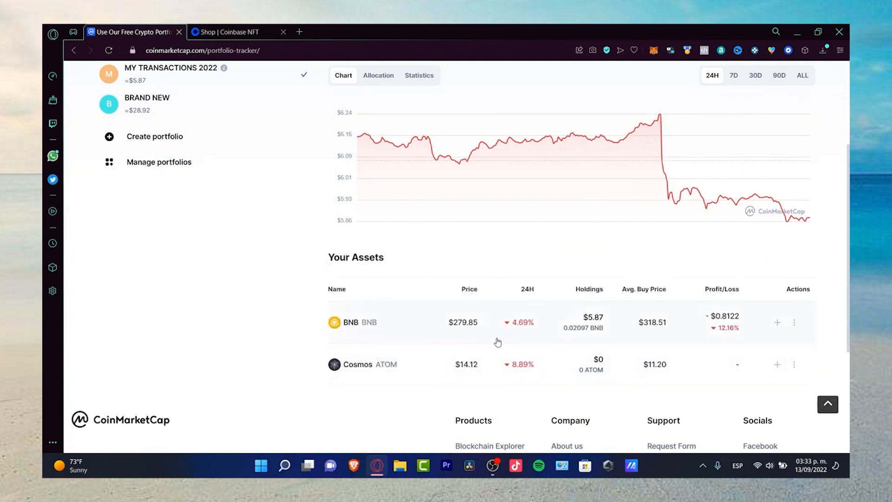
scroll("up", 3)
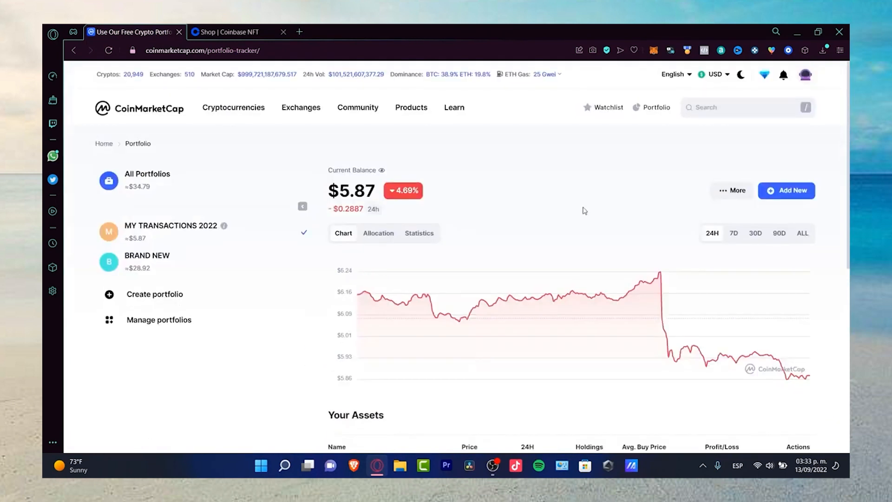
Add a buy transaction of 0.01 BNB at $279.82 to the portfolio.
left_click(788, 190)
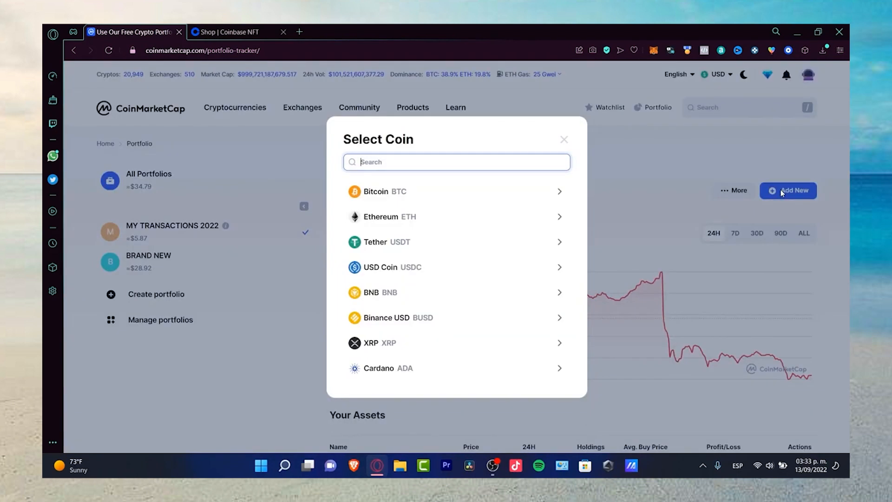
mouse_move(406, 285)
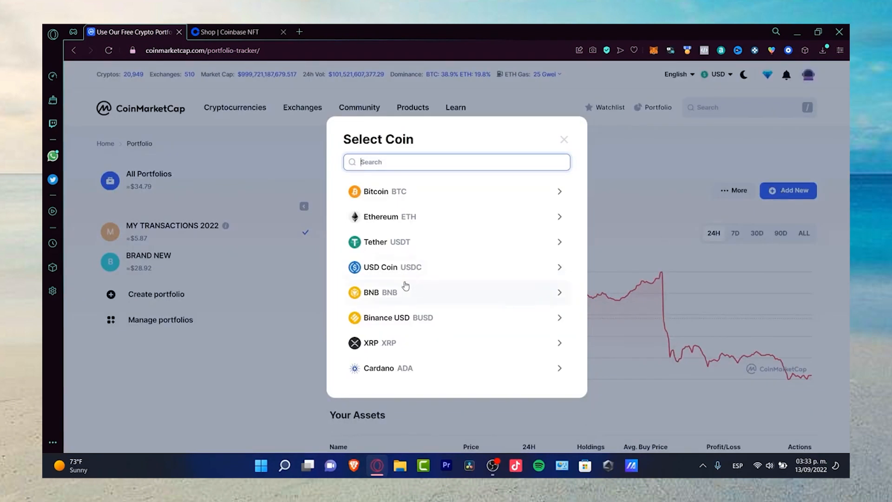
left_click(397, 292)
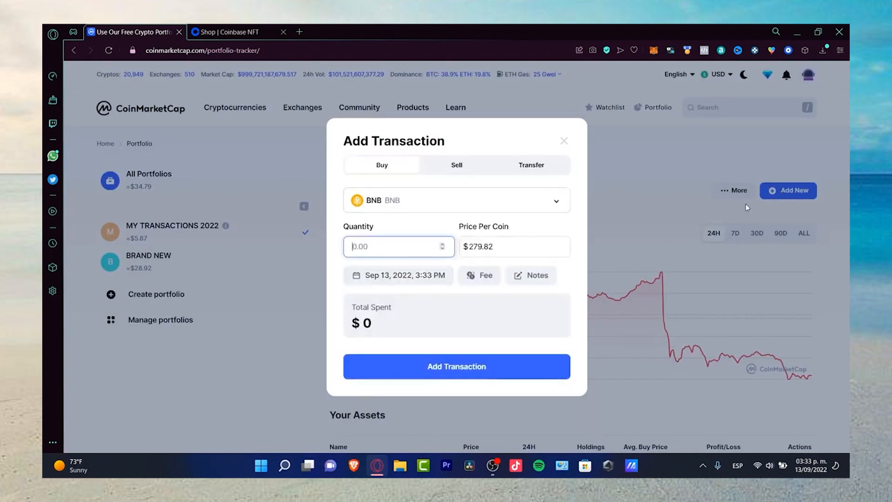
left_click(514, 246)
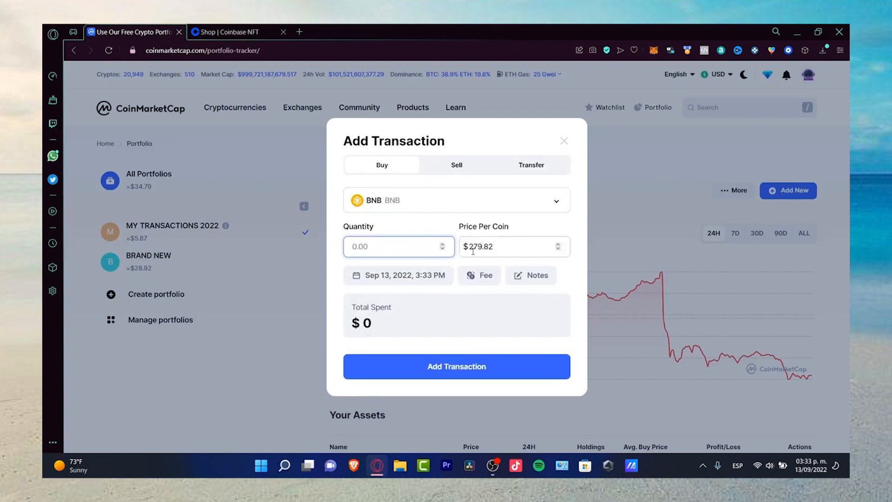
type(".01")
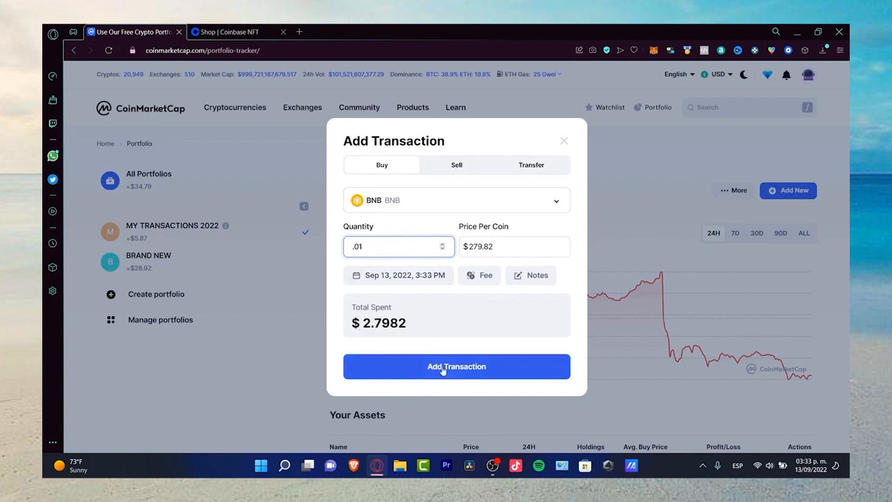
left_click(457, 366)
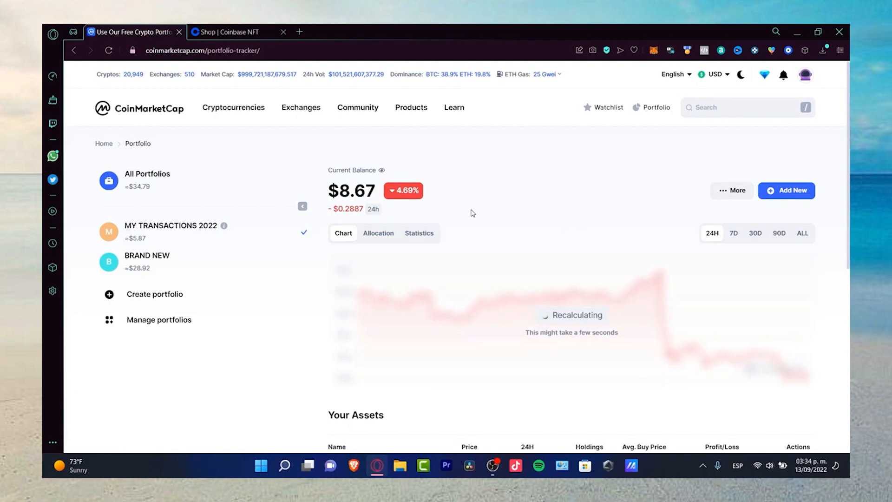
Switch to the BRAND NEW portfolio and browse its Cosmos and Chihuahua Token holdings.
left_click(147, 255)
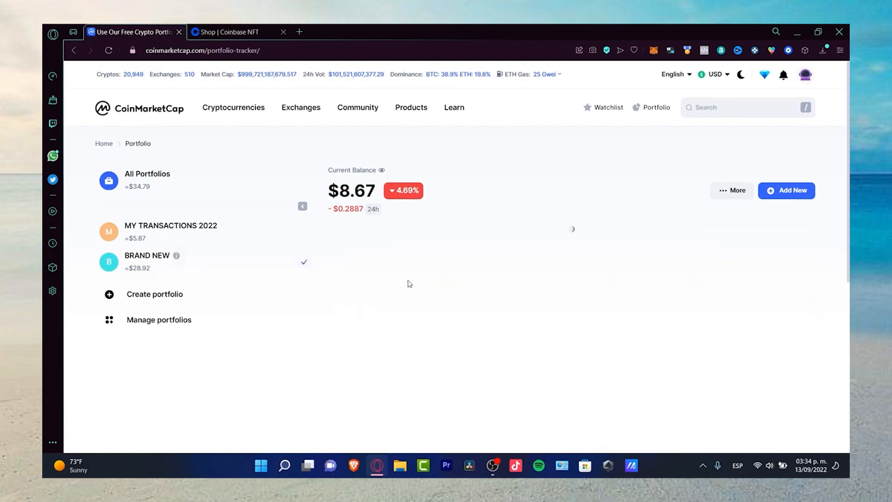
scroll("down", 3)
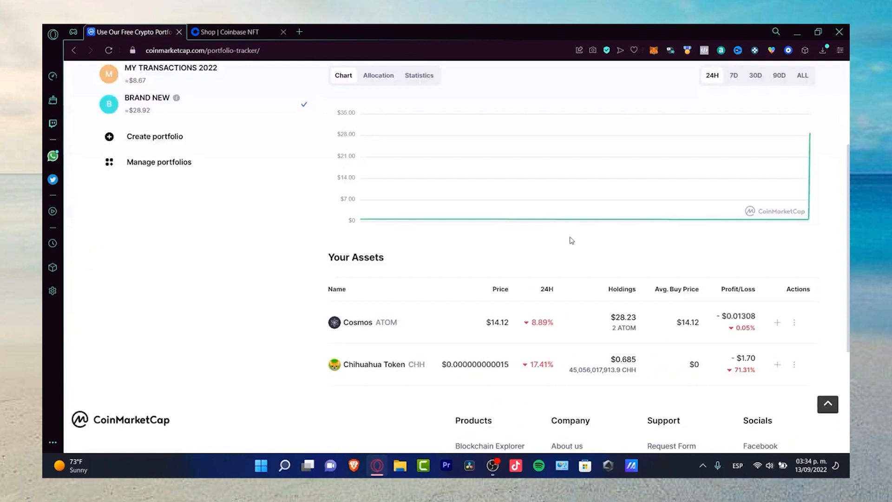
scroll("up", 3)
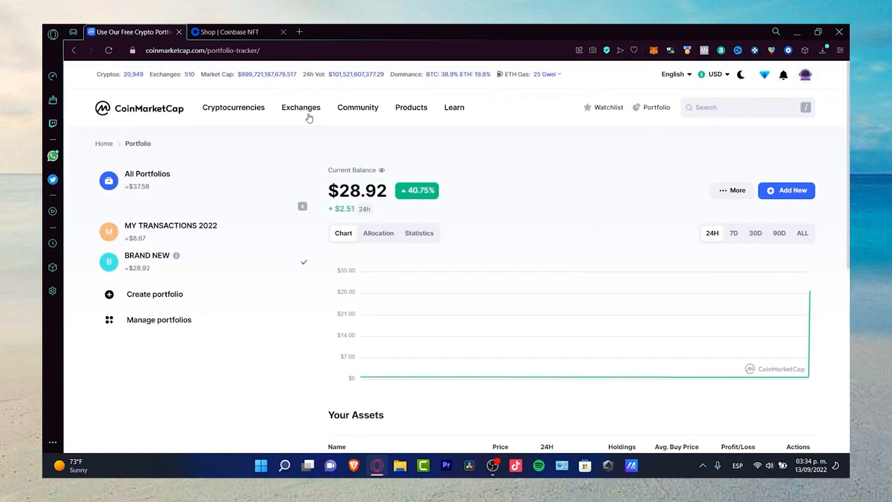
mouse_move(176, 256)
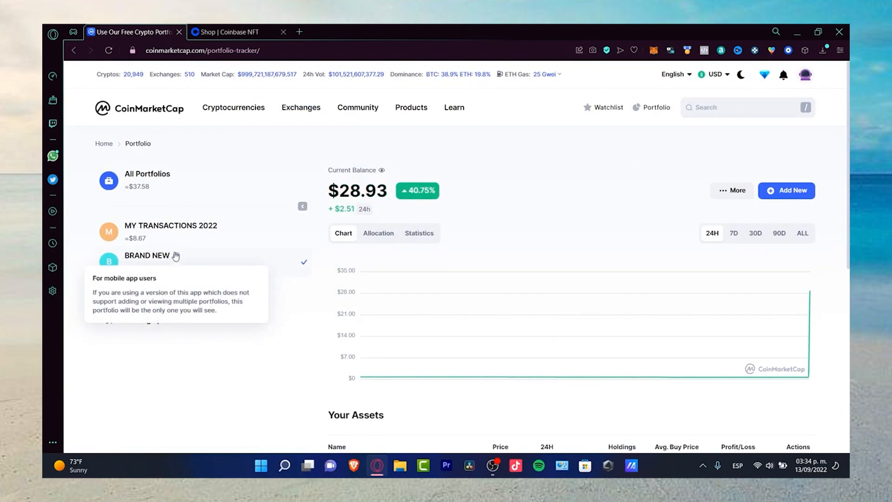
scroll("down", 3)
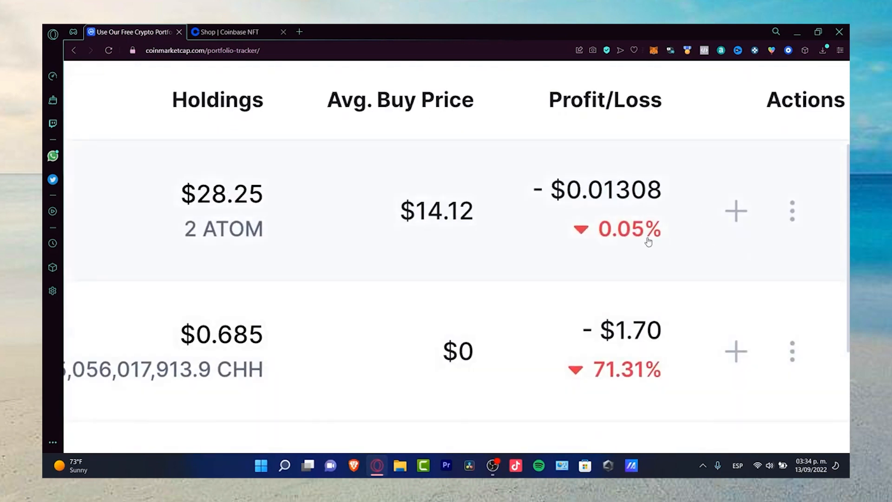
mouse_move(640, 339)
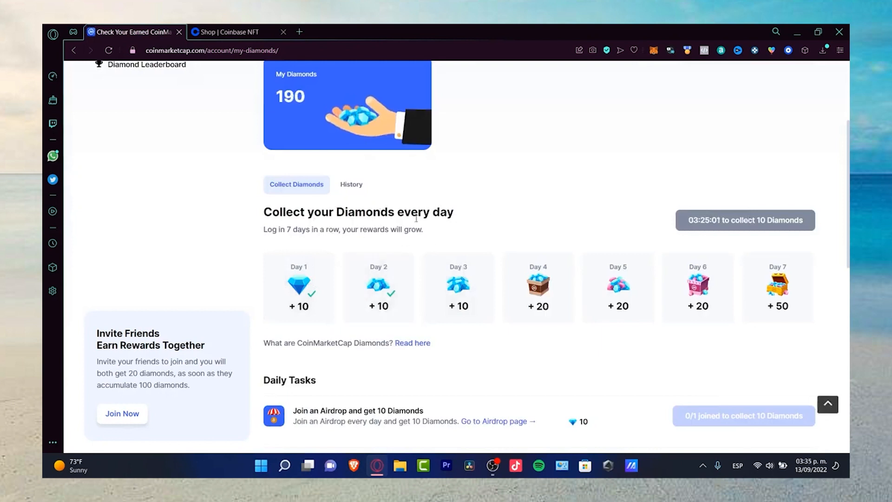
mouse_move(839, 312)
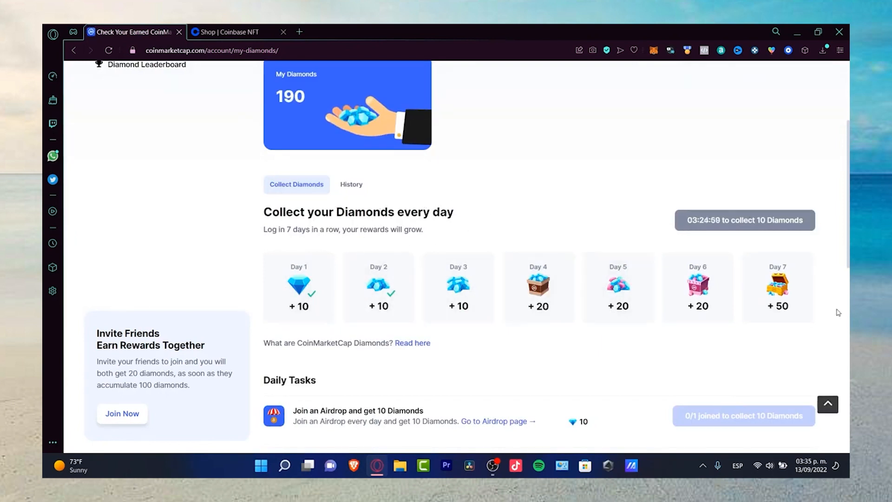
Scroll through the My Diamonds page's 190-diamond balance and daily collection tasks.
scroll("down", 3)
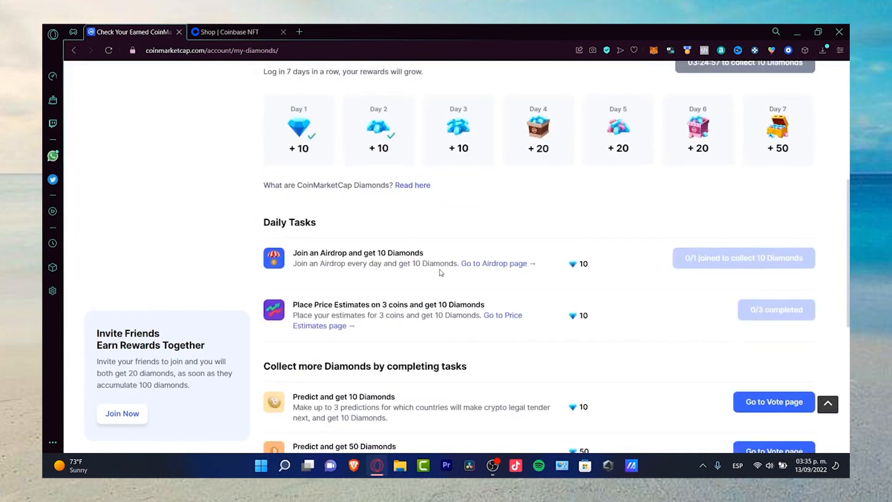
mouse_move(599, 263)
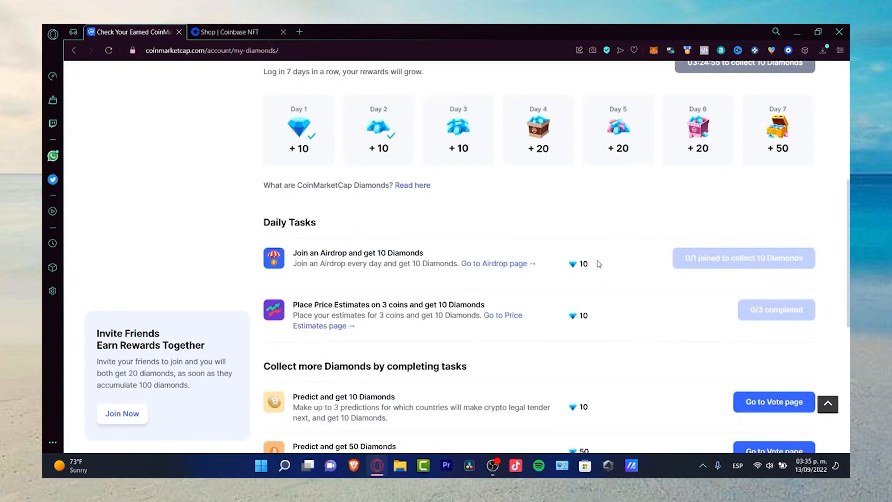
scroll("up", 3)
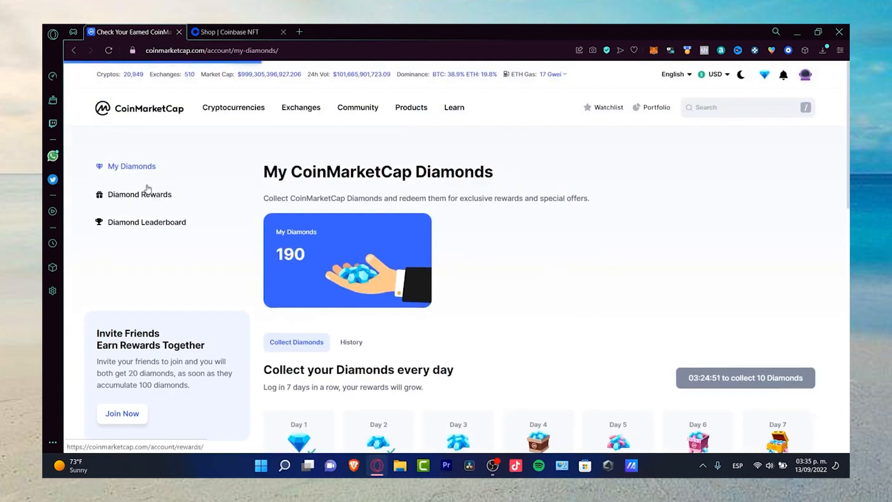
Browse the Diamond Rewards catalogue of event tickets and NFTs with prices and supply.
left_click(139, 194)
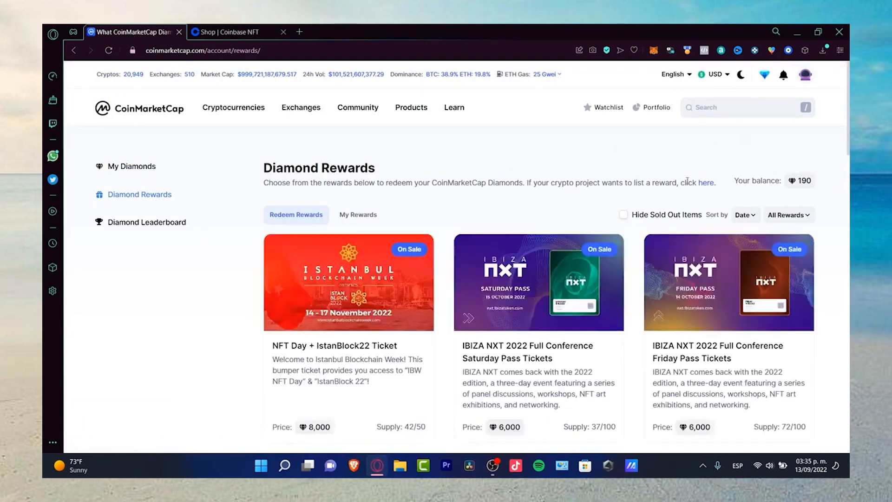
scroll("down", 3)
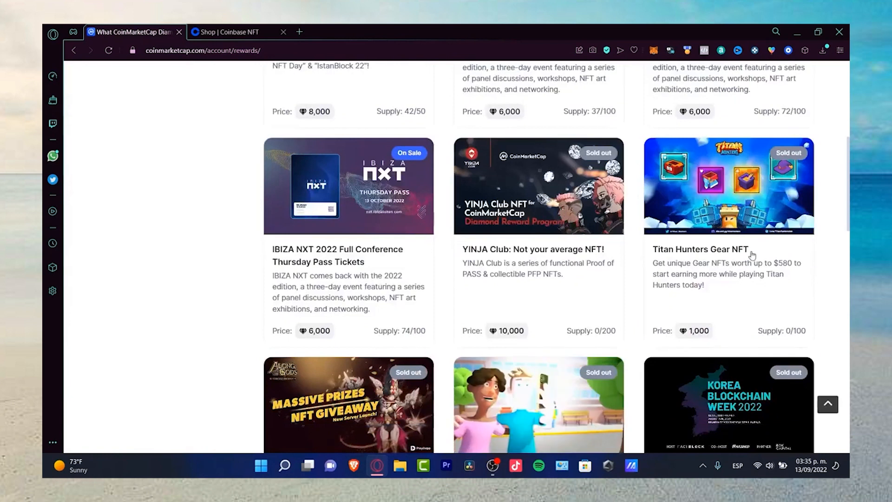
scroll("down", 3)
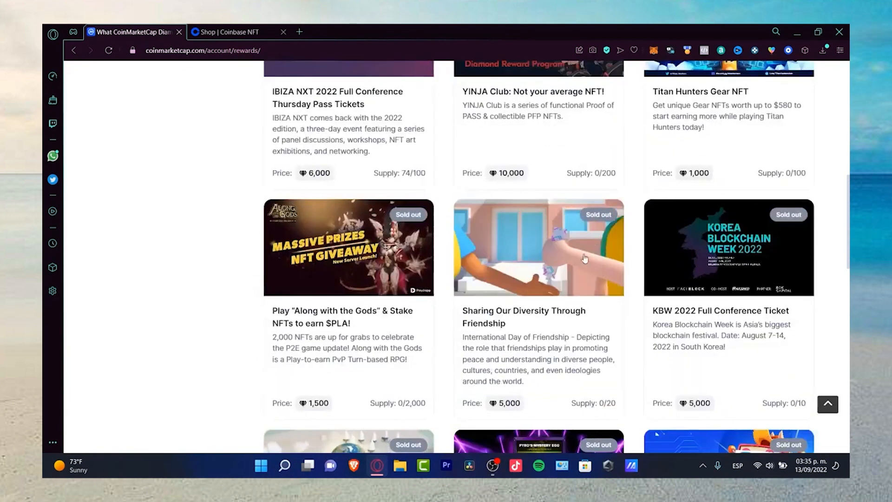
scroll("down", 3)
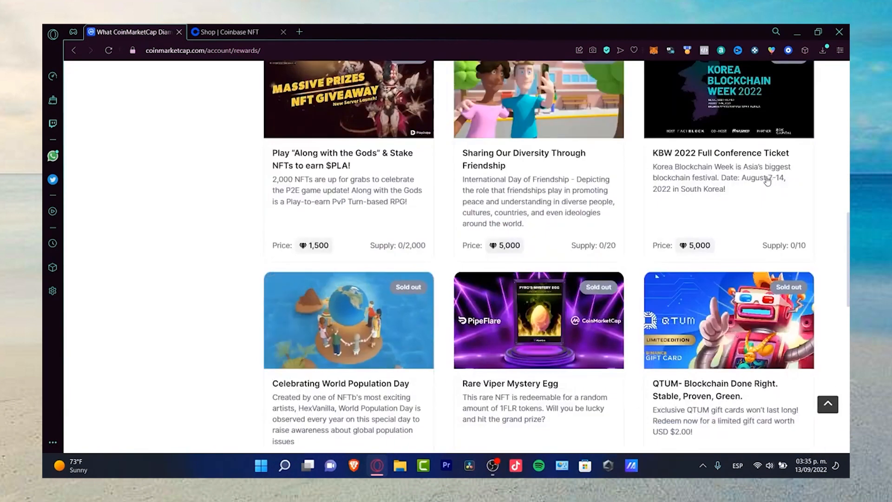
scroll("down", 3)
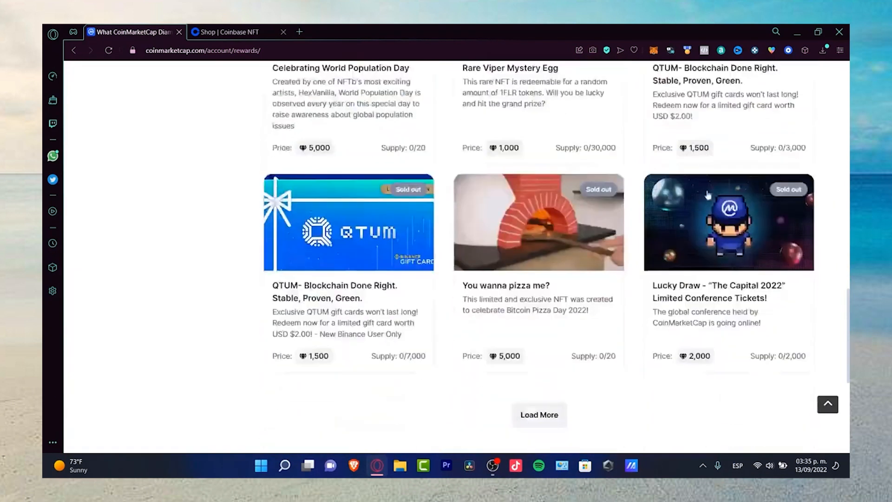